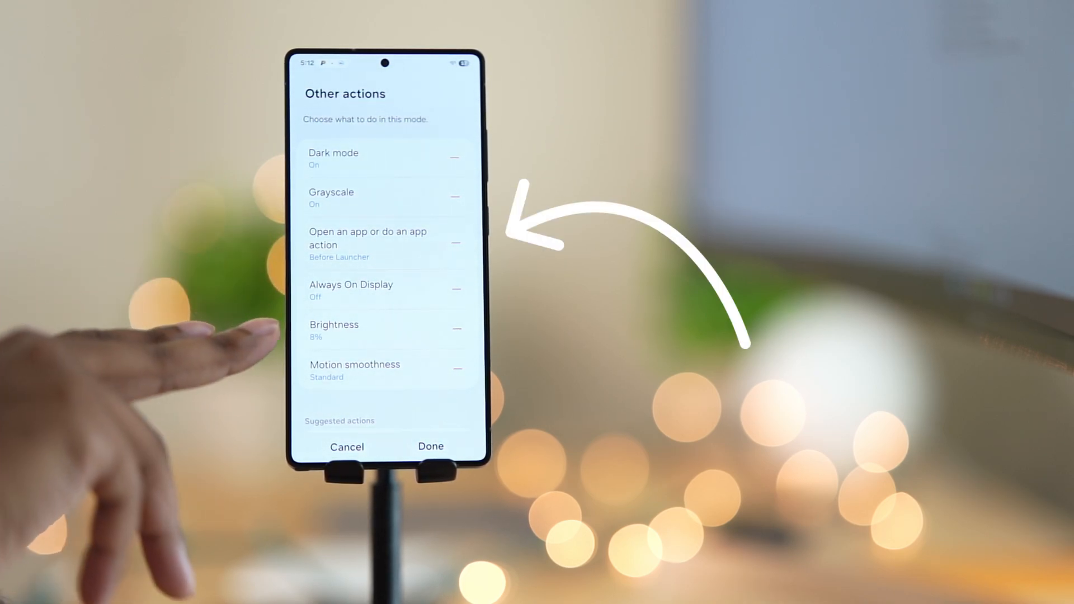
Bring up Before Launcher's settings from the mode's 'Open an app' action
left_click(430, 446)
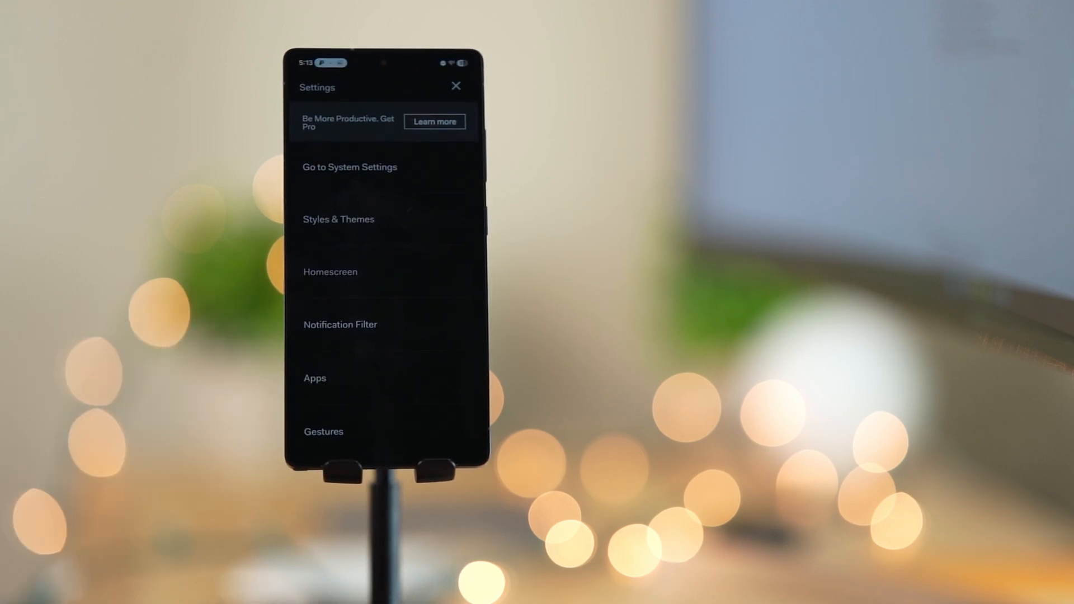
Scroll through the Before Launcher Settings categories
scroll("up", 3)
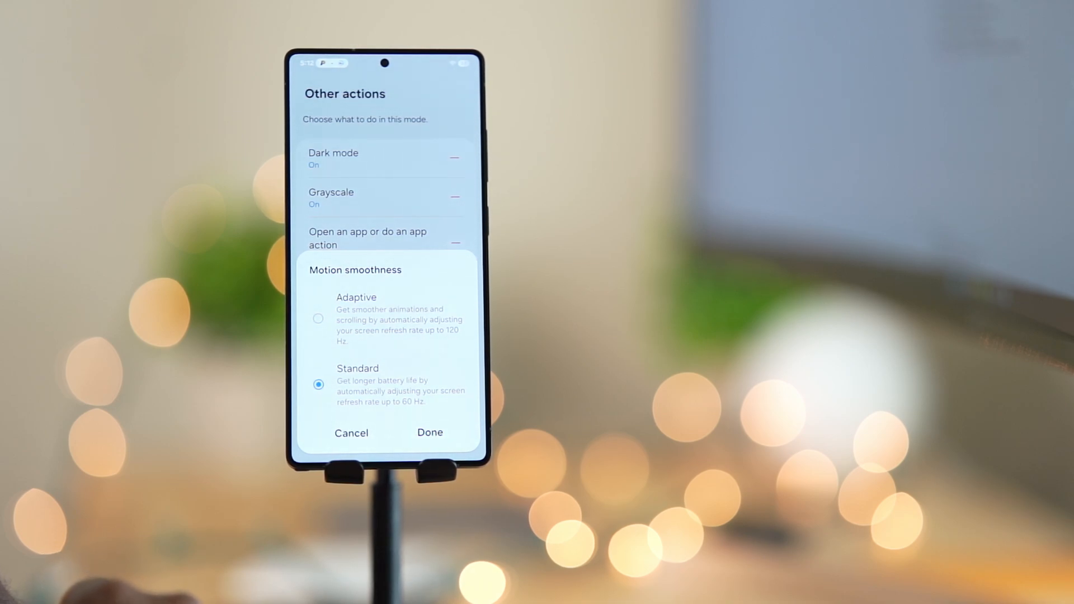
Choose Standard 60 Hz motion smoothness over Adaptive 120 Hz and save the mode
left_click(318, 319)
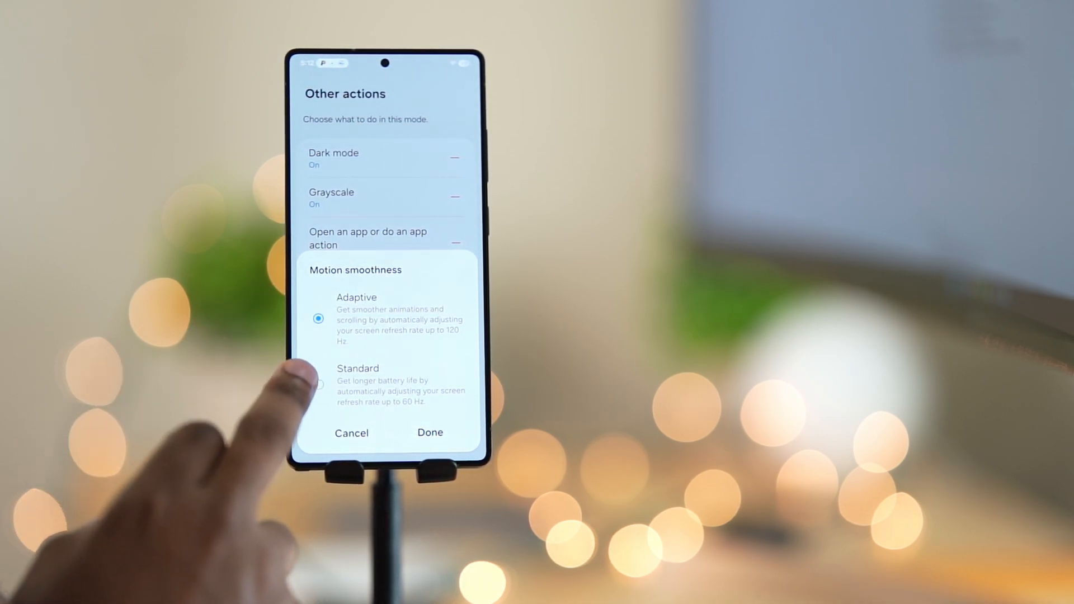
left_click(318, 384)
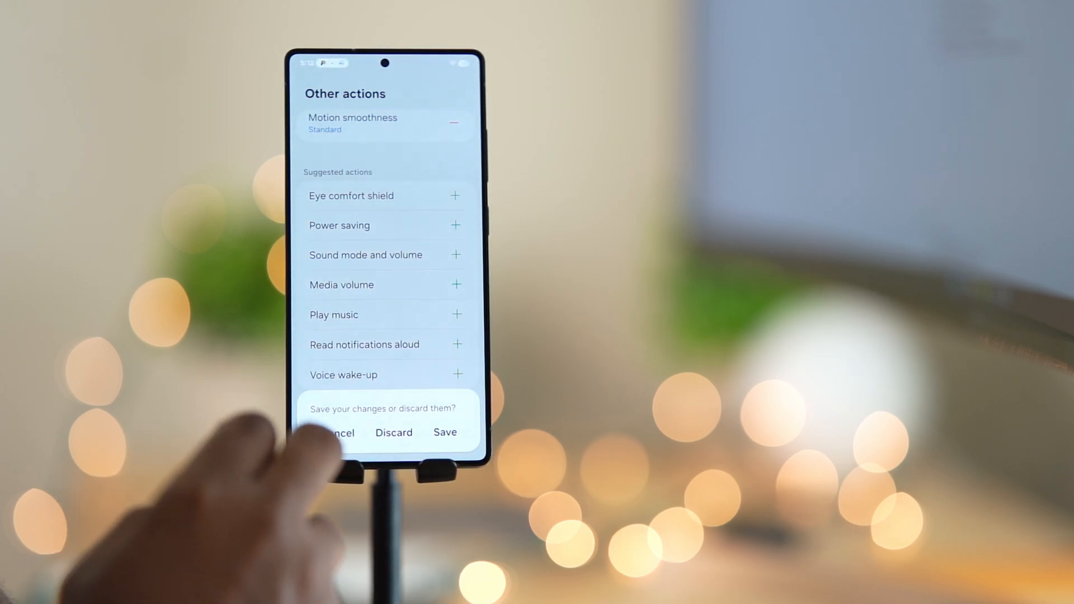
left_click(444, 432)
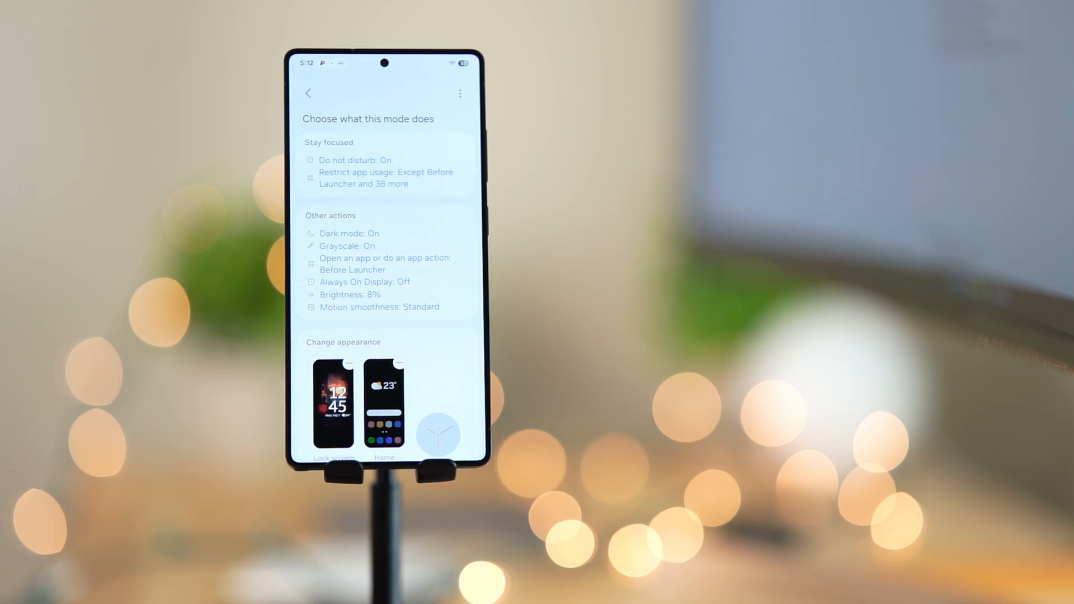
Open the mode's lock screen wallpaper for editing under Change appearance
left_click(334, 402)
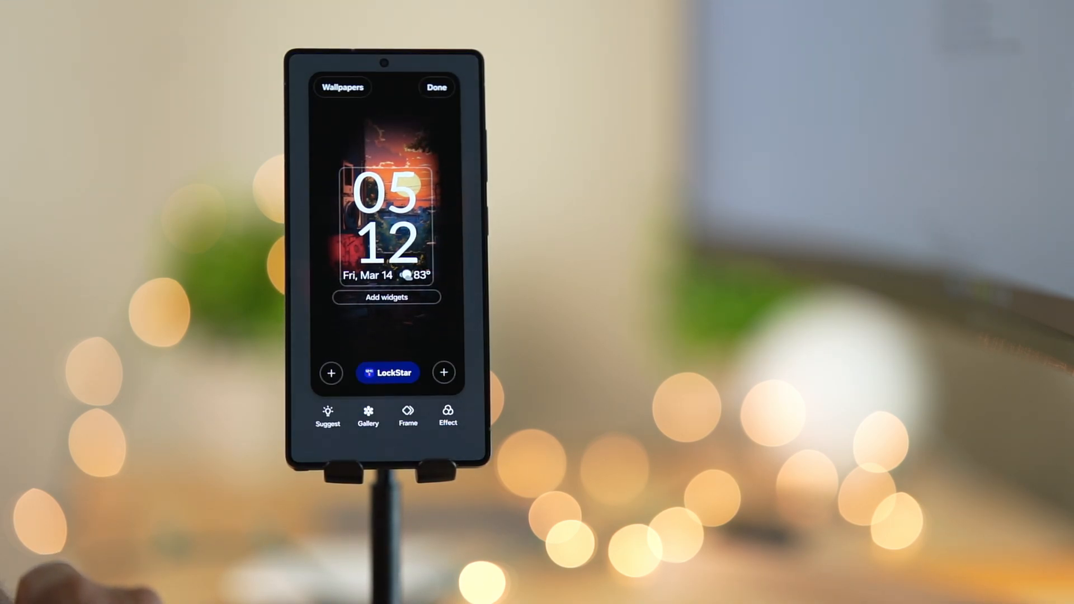